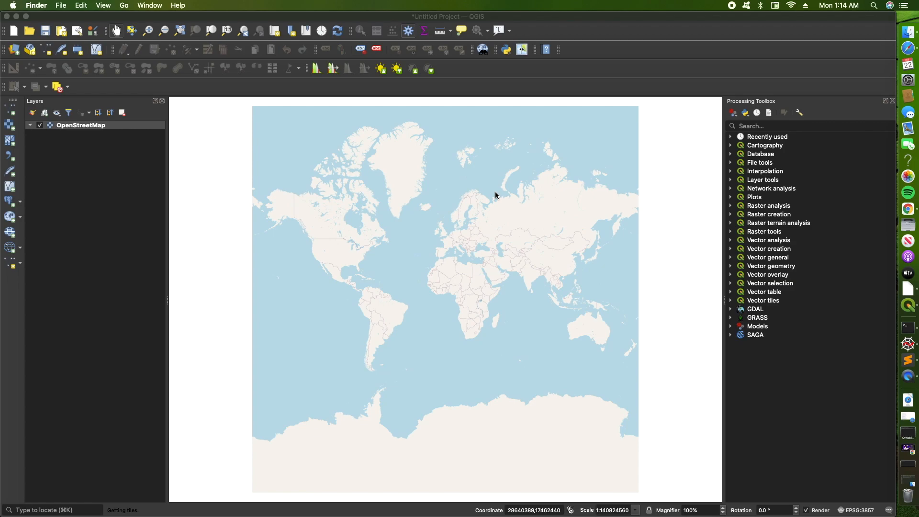
pyautogui.moveTo(549, 194)
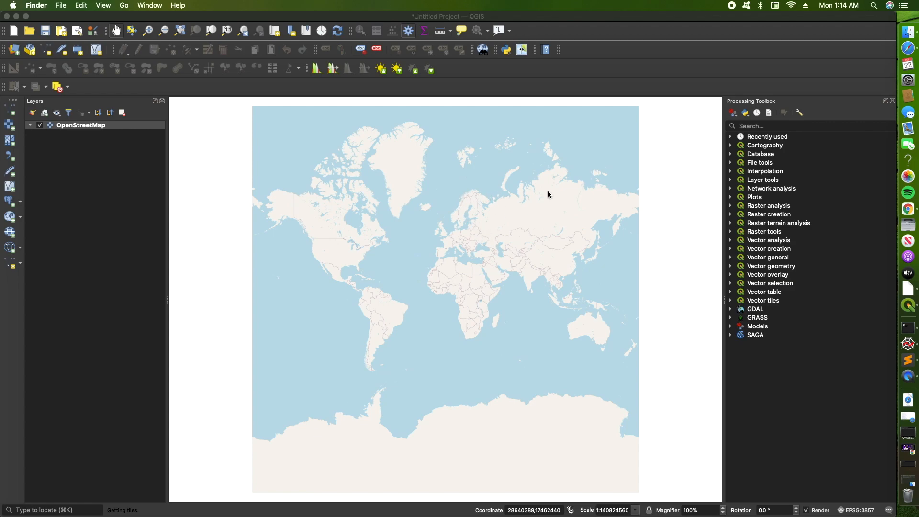
pyautogui.moveTo(914, 33)
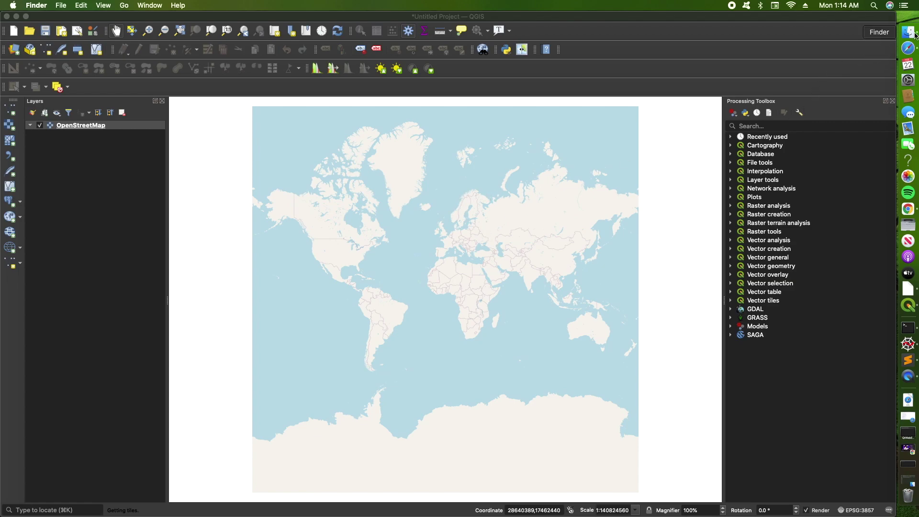
# Check the January and February .SAFE folders in Finder, then open Terminal in images
pyautogui.click(908, 32)
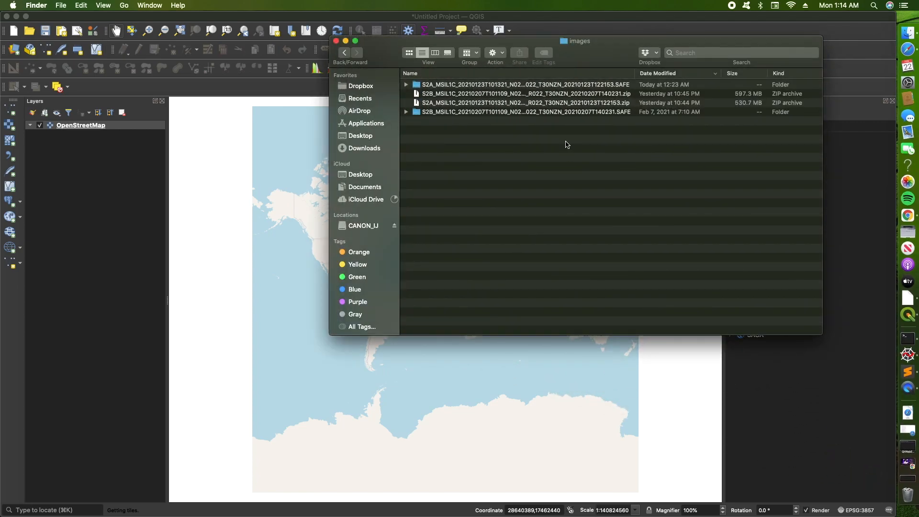
pyautogui.moveTo(548, 113)
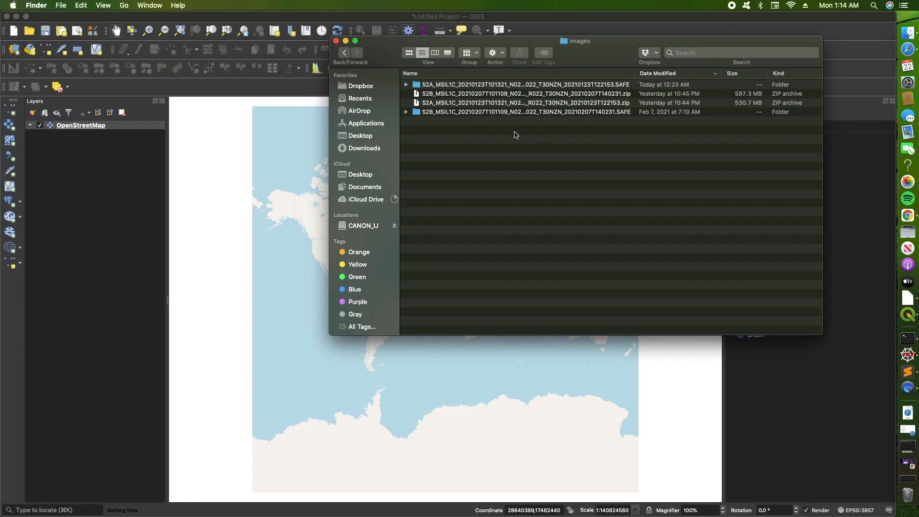
pyautogui.moveTo(489, 123)
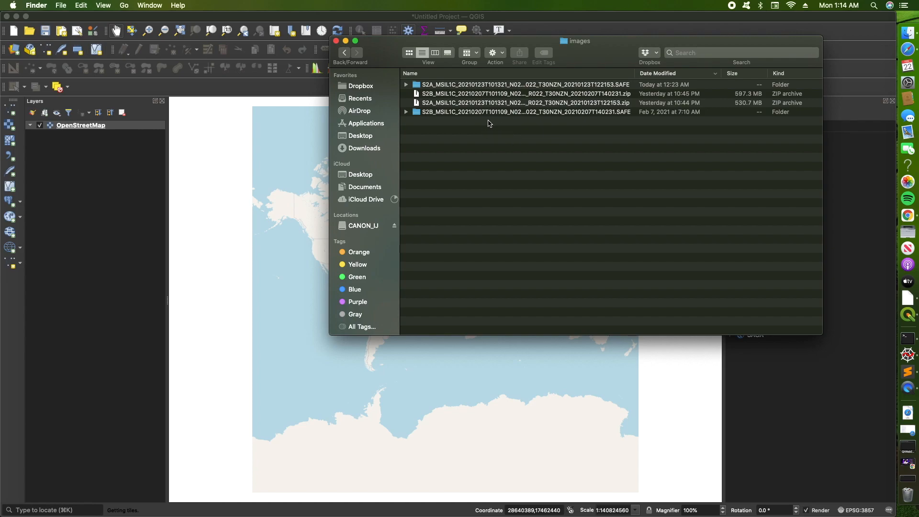
pyautogui.moveTo(506, 86)
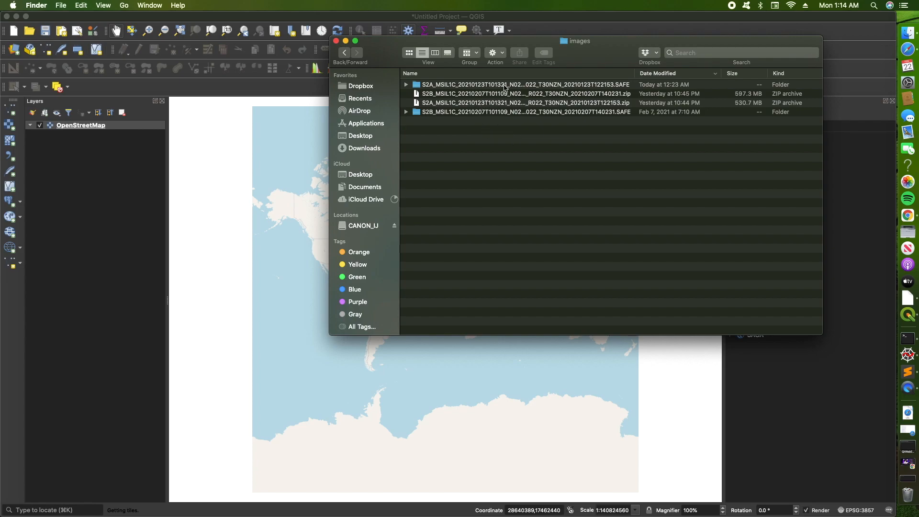
pyautogui.click(522, 84)
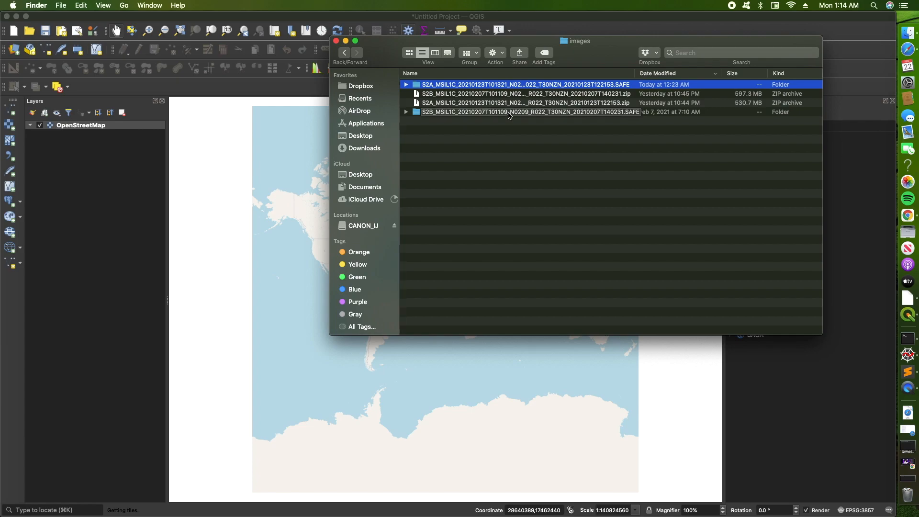
pyautogui.click(528, 112)
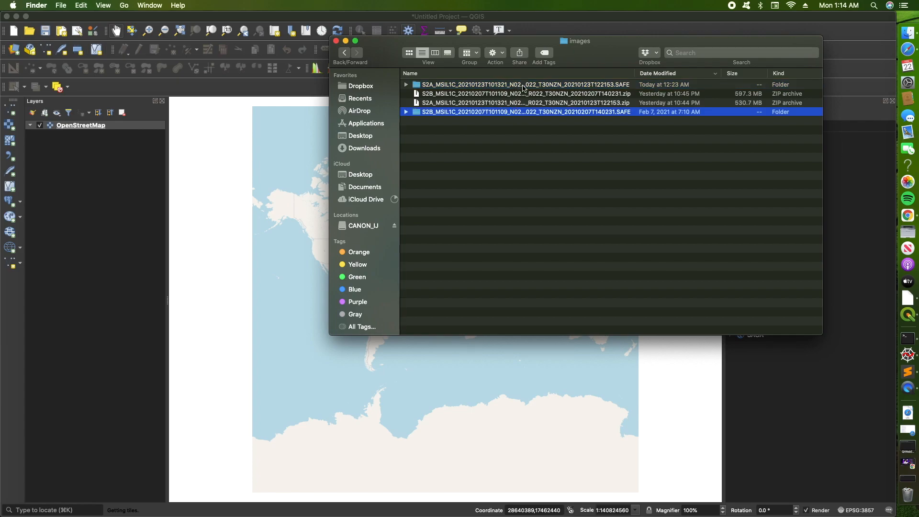
pyautogui.click(525, 85)
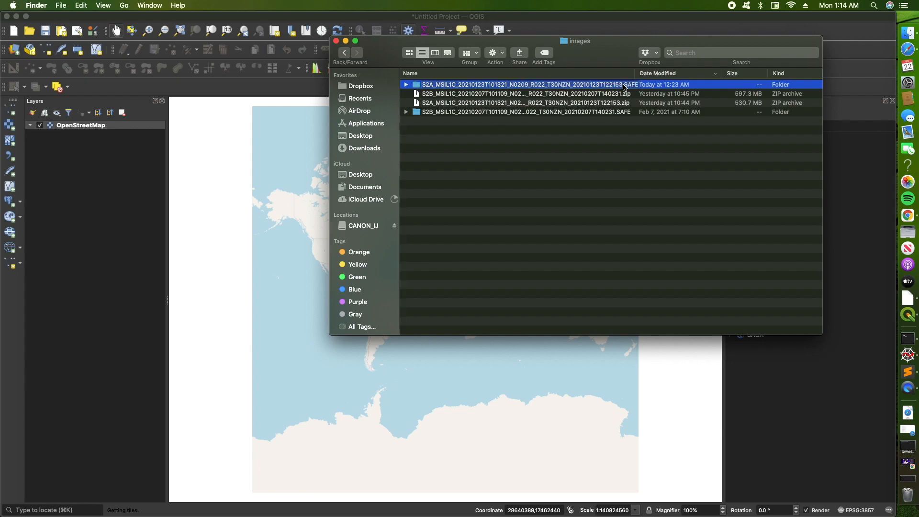
pyautogui.click(524, 112)
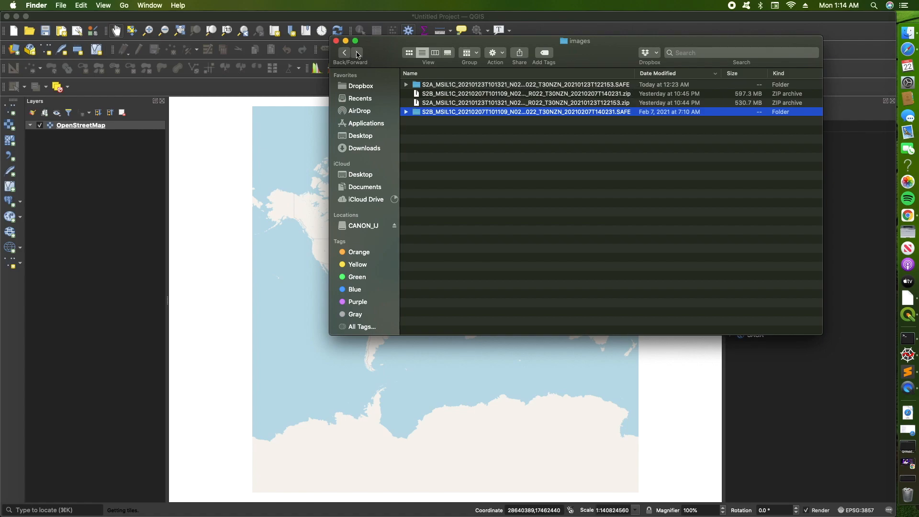
pyautogui.moveTo(354, 54)
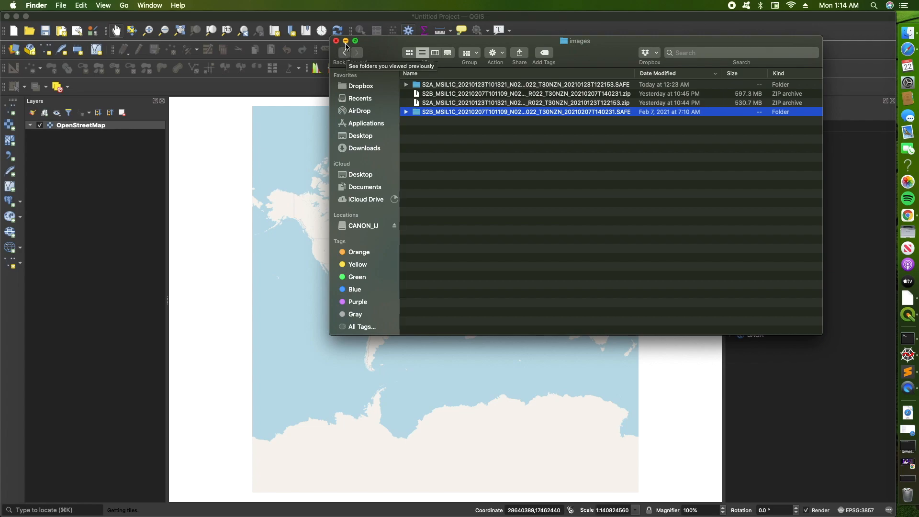
pyautogui.moveTo(350, 56)
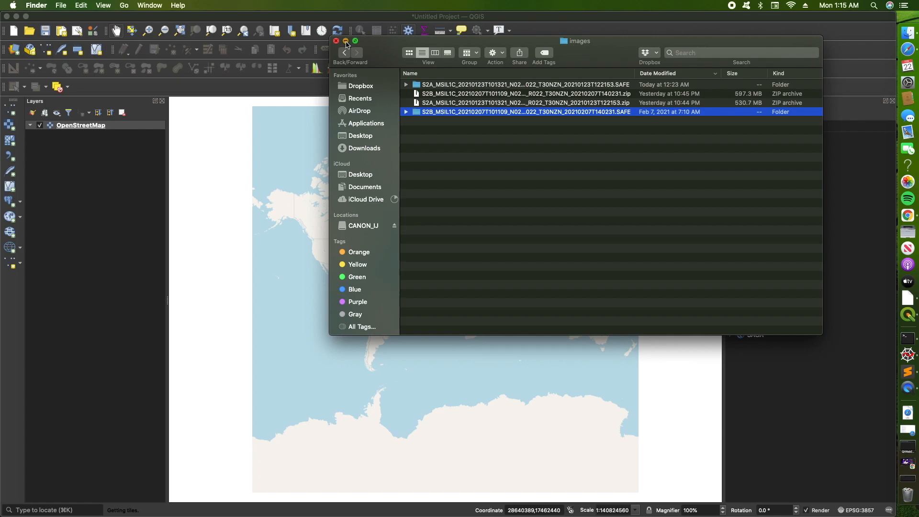
pyautogui.click(336, 41)
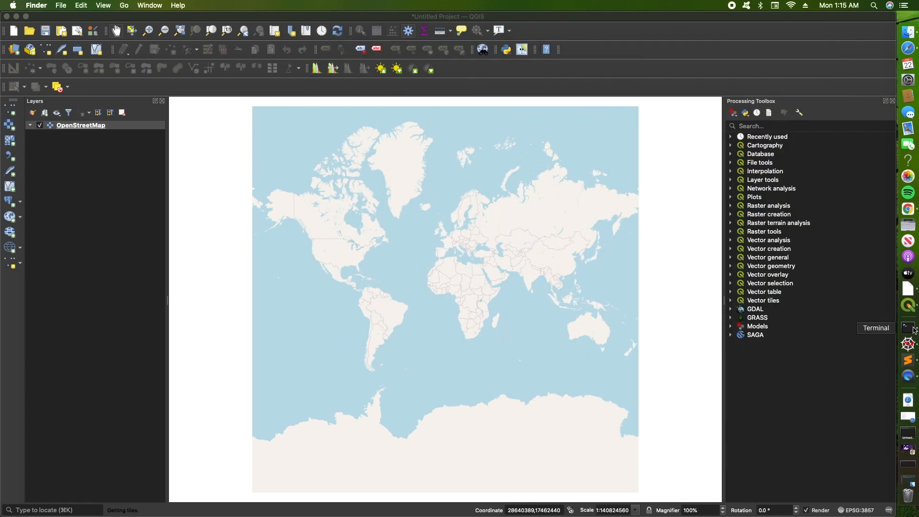
pyautogui.click(908, 327)
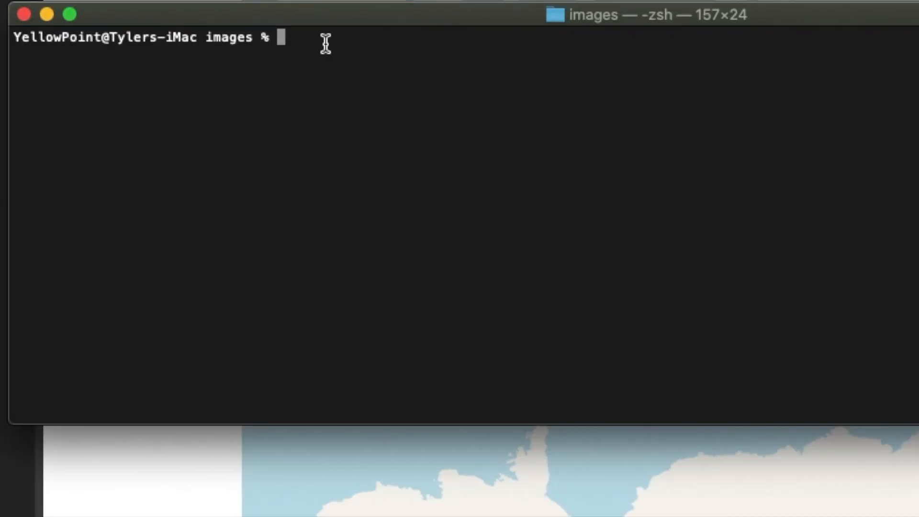
pyautogui.moveTo(392, 57)
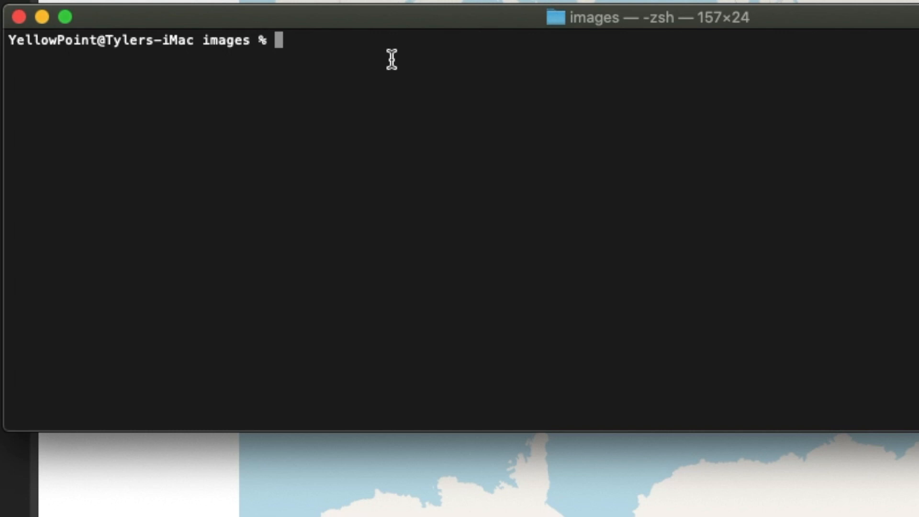
# Type 'for i in Users/tyylersmyrs/Downloads/images/*.SAFE; do L2A_Process $i;' at the prompt
pyautogui.write('f')
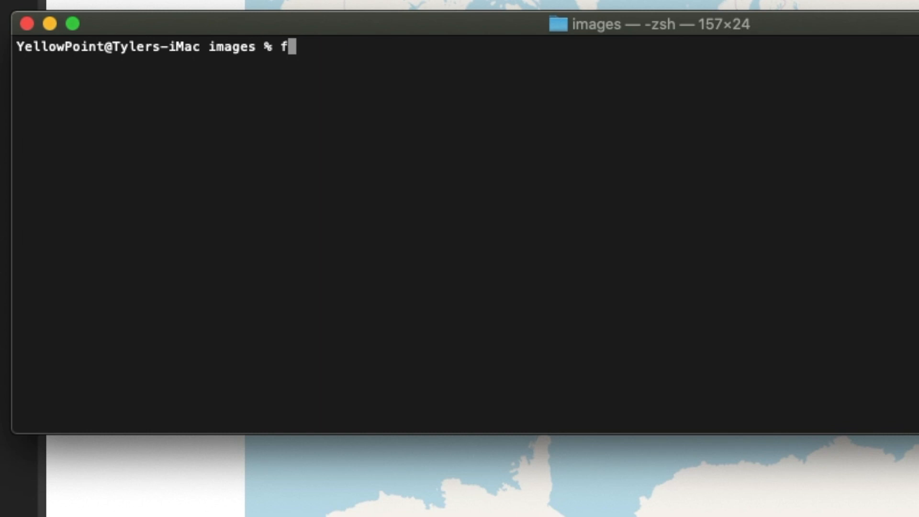
pyautogui.write('or')
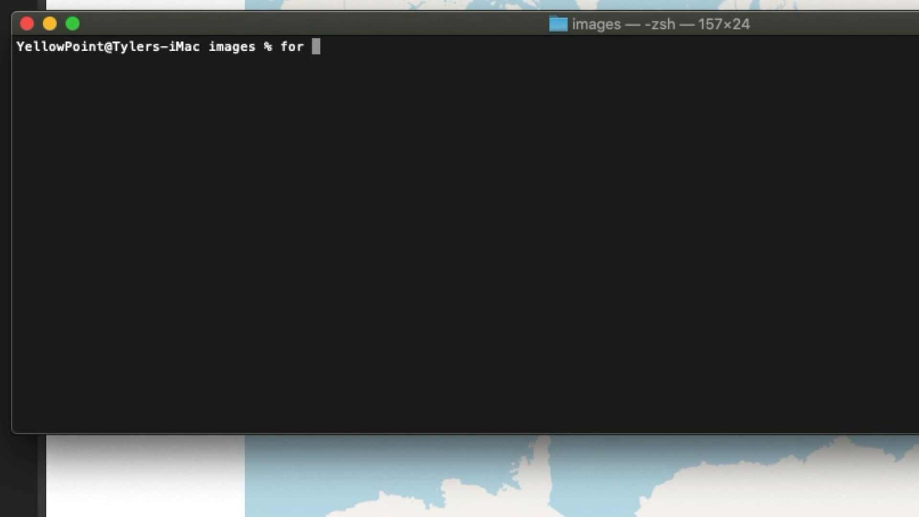
pyautogui.write('i in')
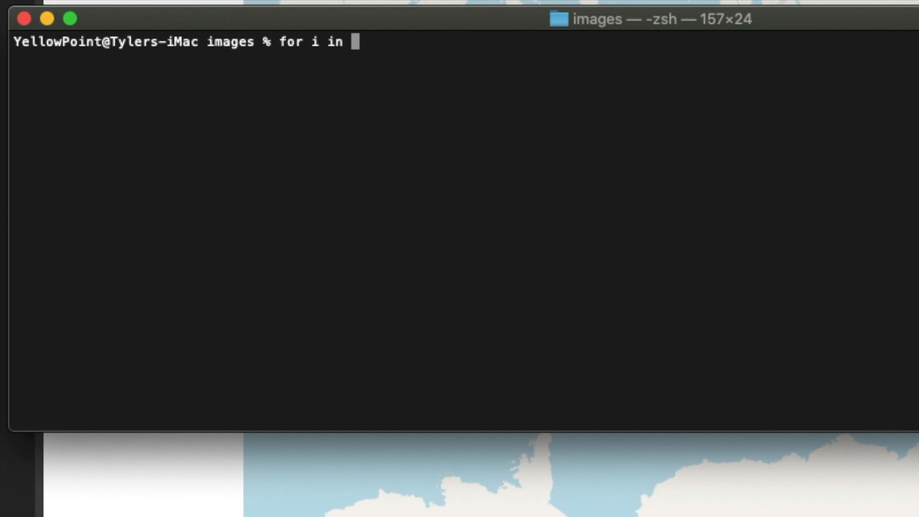
pyautogui.write('Use')
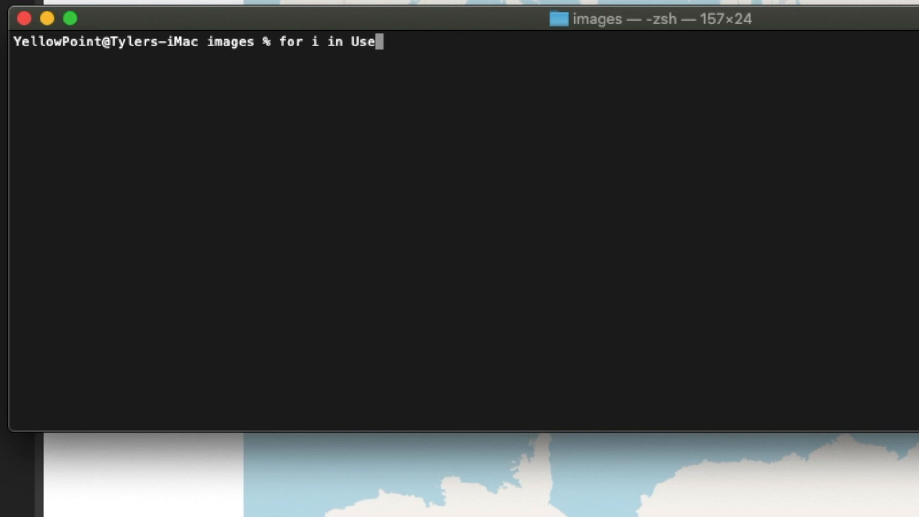
pyautogui.write('r')
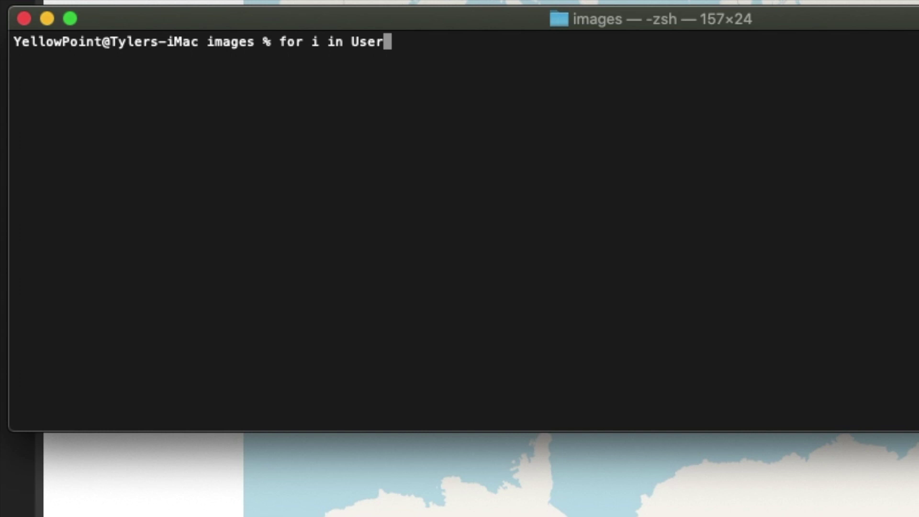
pyautogui.write('s')
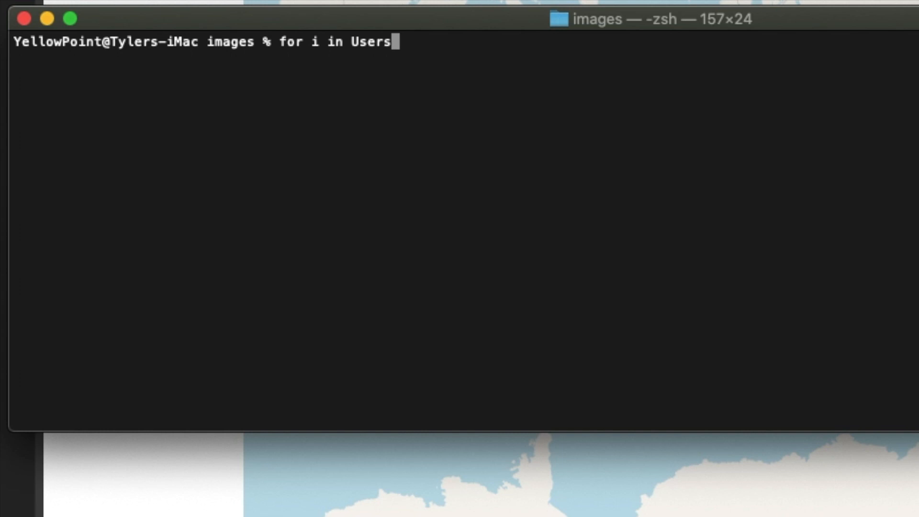
pyautogui.write('/')
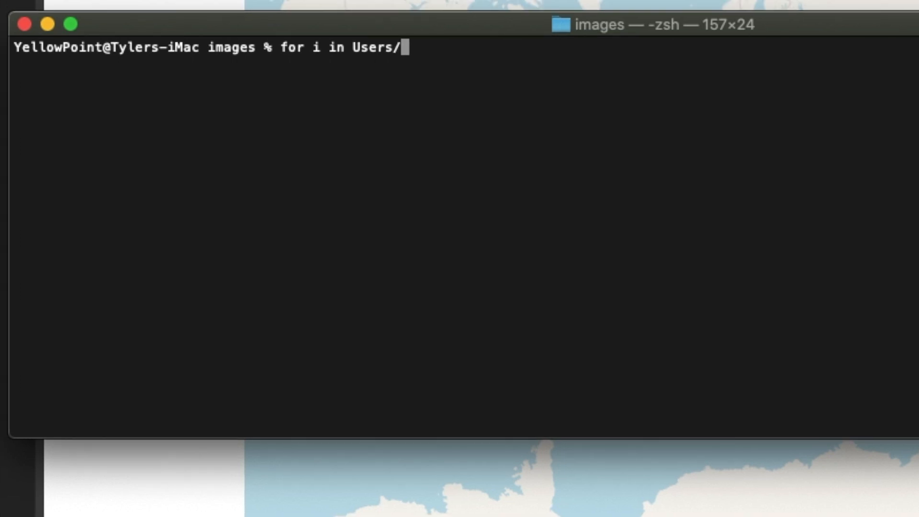
pyautogui.write('tyylersmyrski')
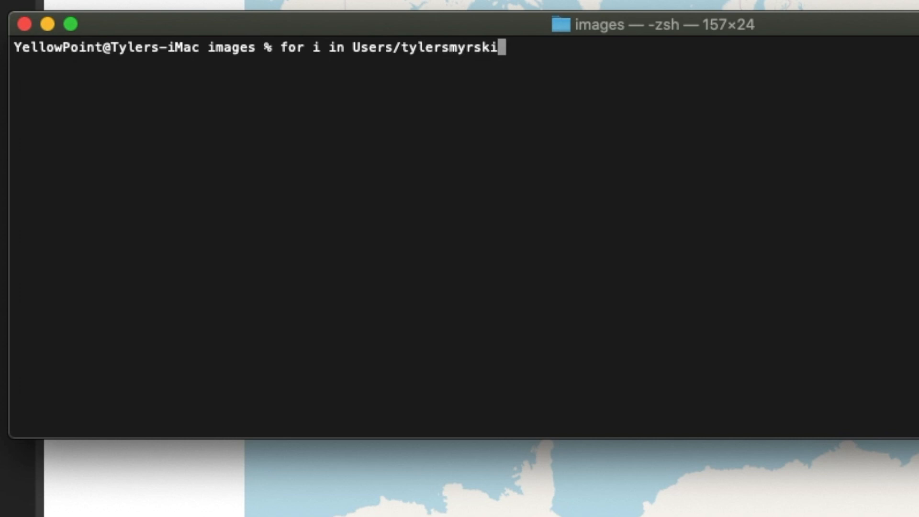
pyautogui.write('/Downloads/images')
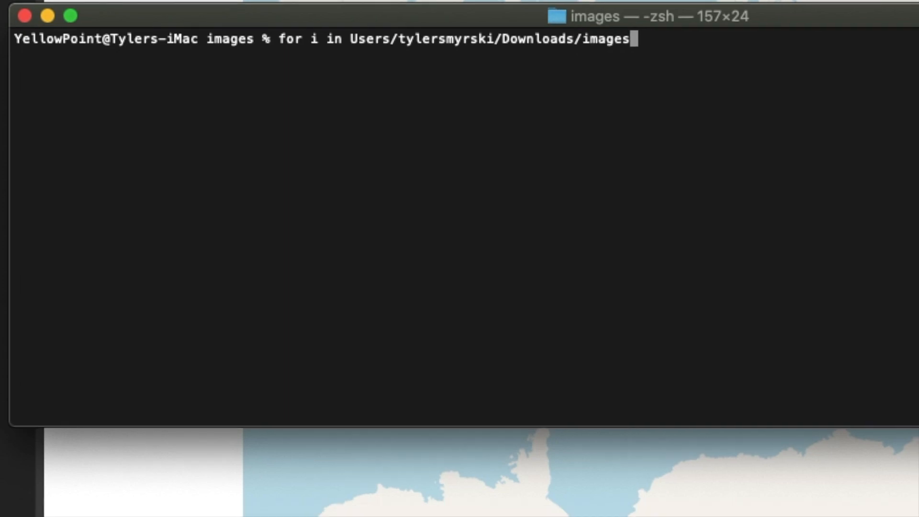
pyautogui.write('/')
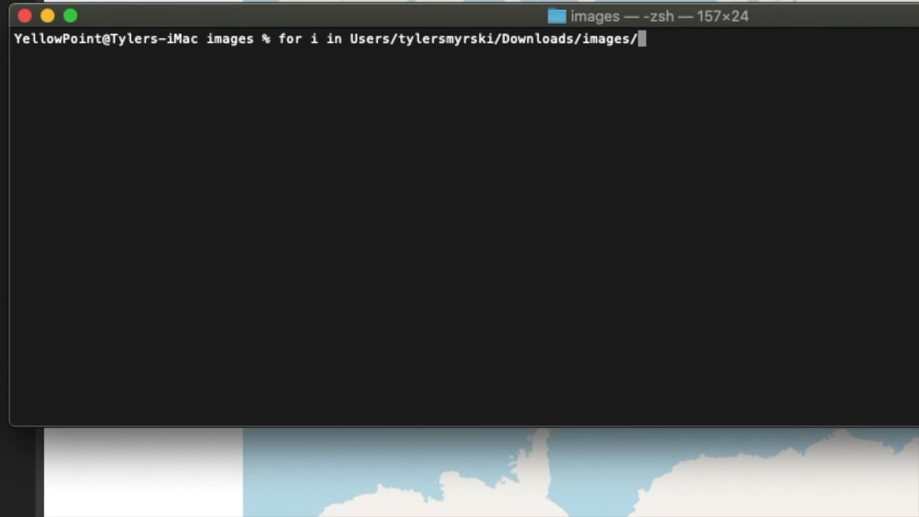
pyautogui.write('*')
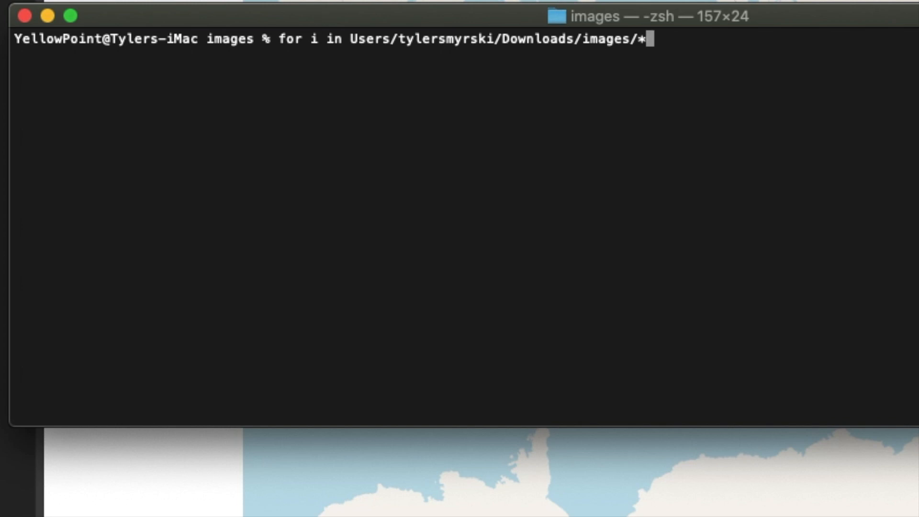
pyautogui.write('.SAFE;')
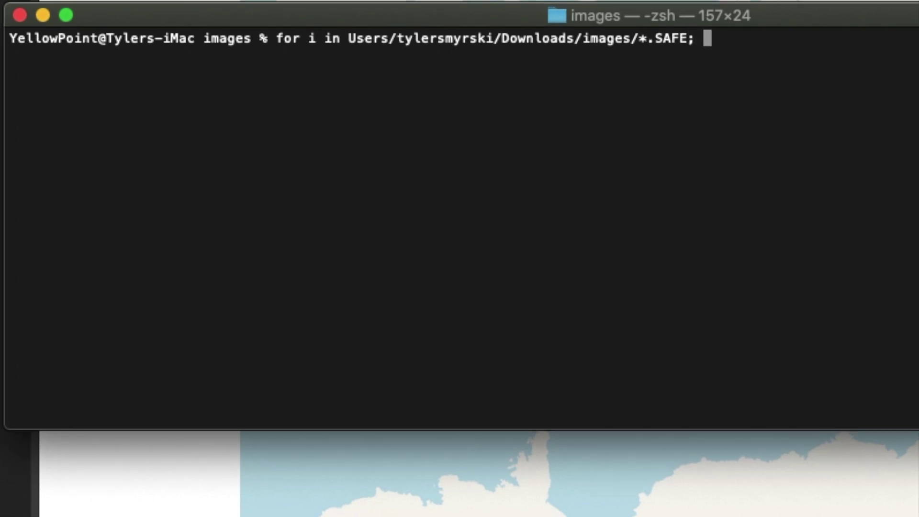
pyautogui.write('do')
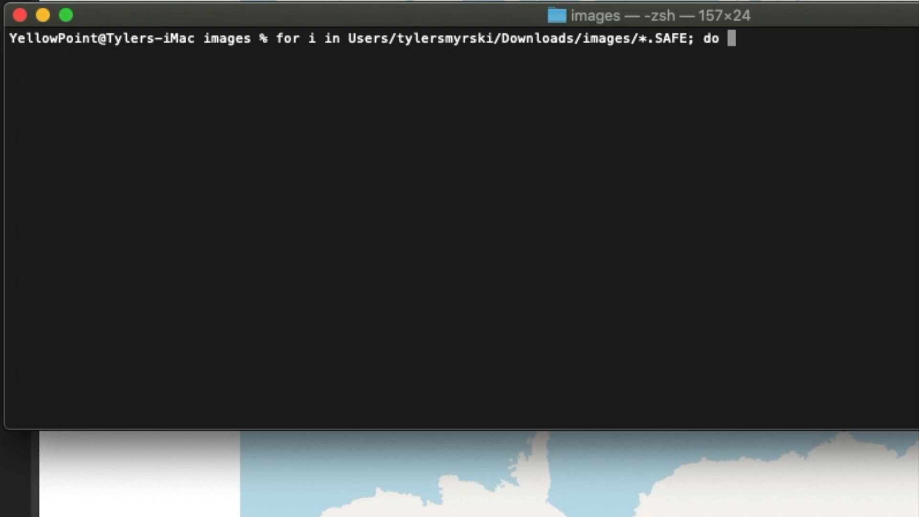
pyautogui.write('L2A')
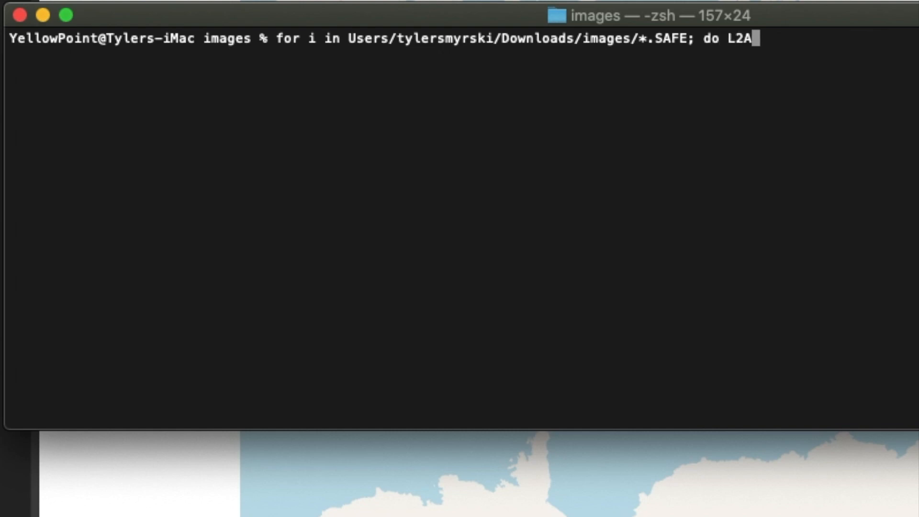
pyautogui.write('_Process')
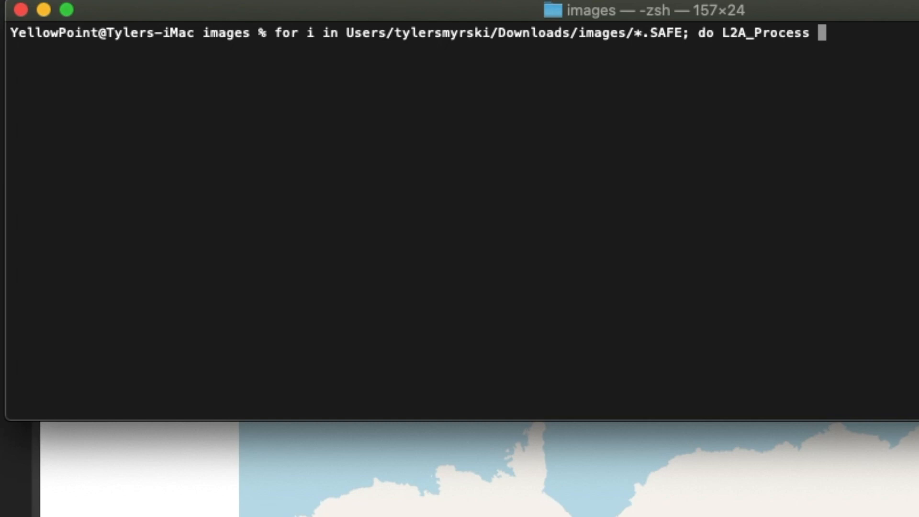
pyautogui.write('$i;')
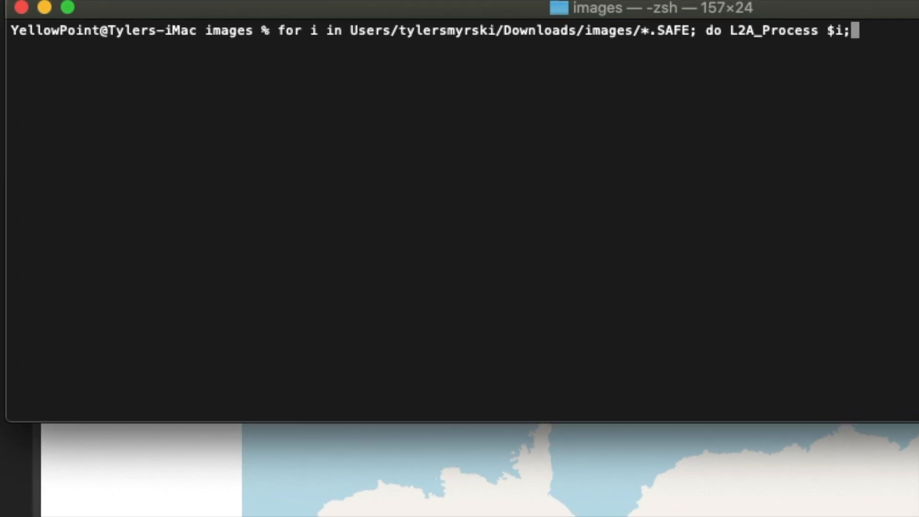
# End the loop with 'done' and add a leading '/' so the path starts at /Users
pyautogui.write('done')
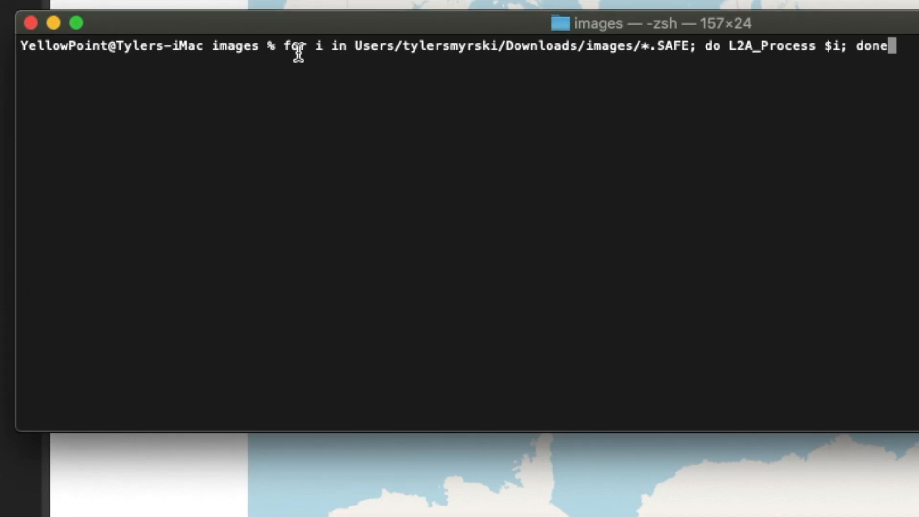
pyautogui.moveTo(353, 48)
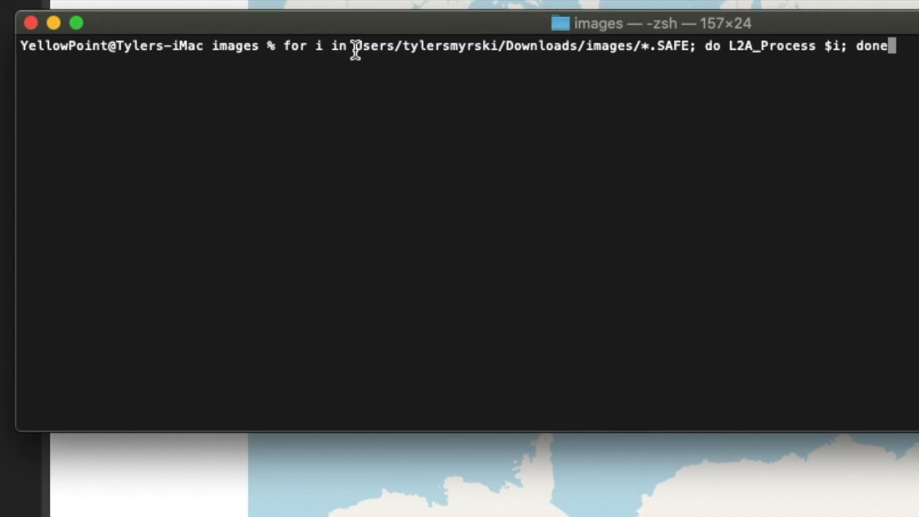
pyautogui.moveTo(542, 65)
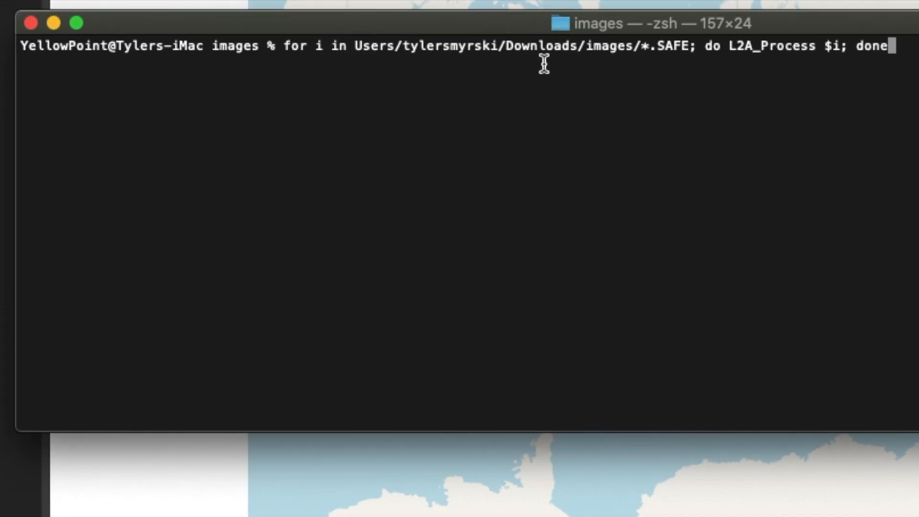
pyautogui.moveTo(676, 55)
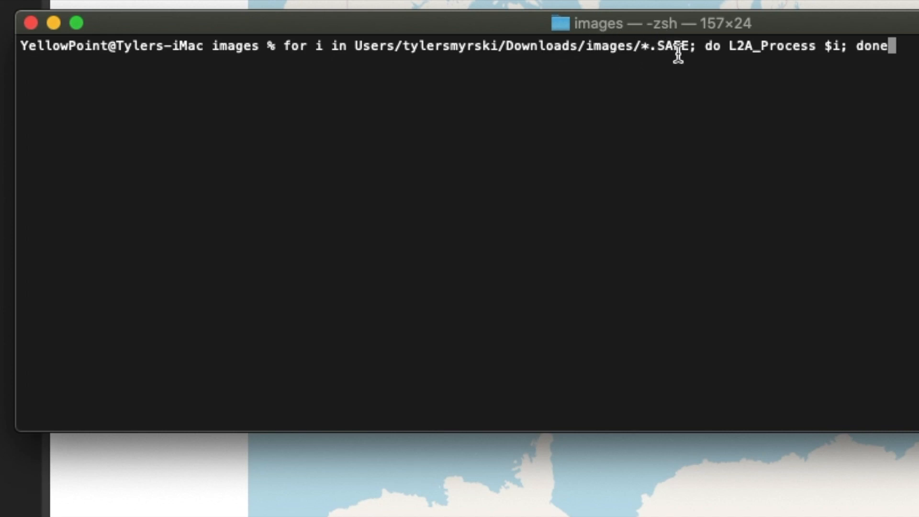
pyautogui.moveTo(729, 68)
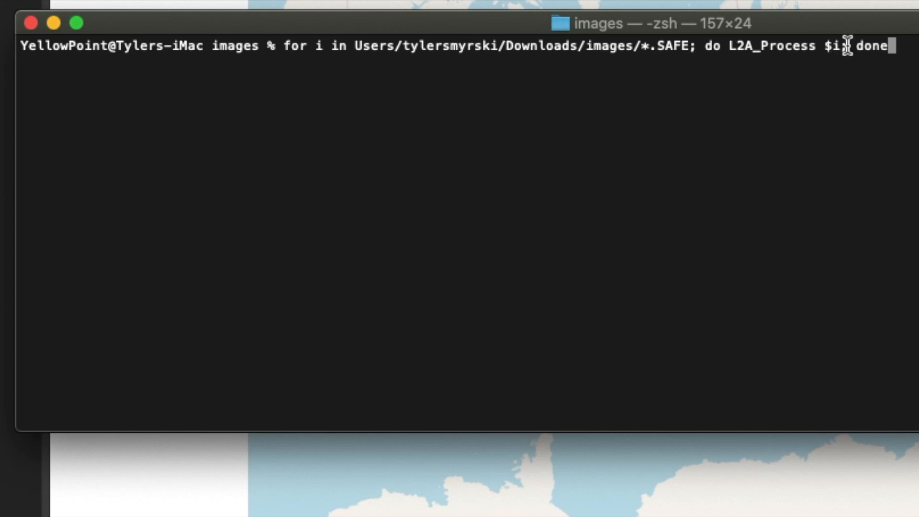
pyautogui.moveTo(844, 48)
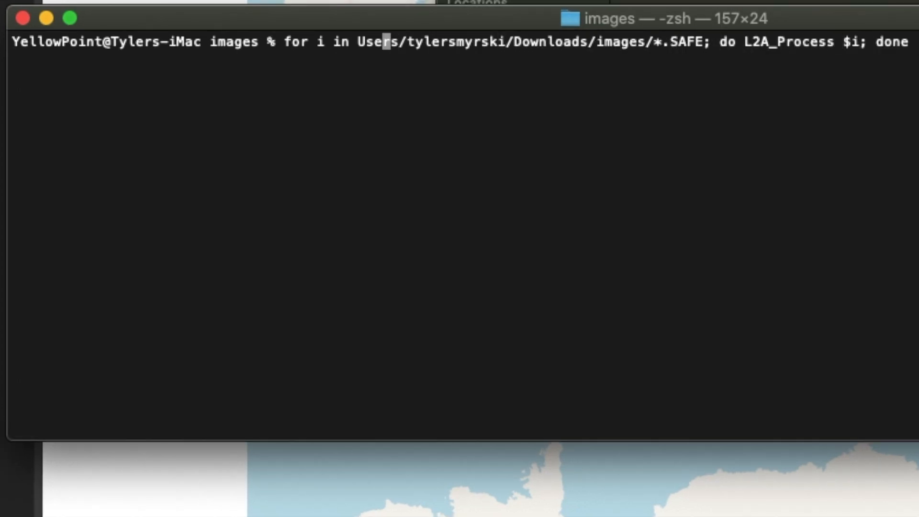
pyautogui.write('/')
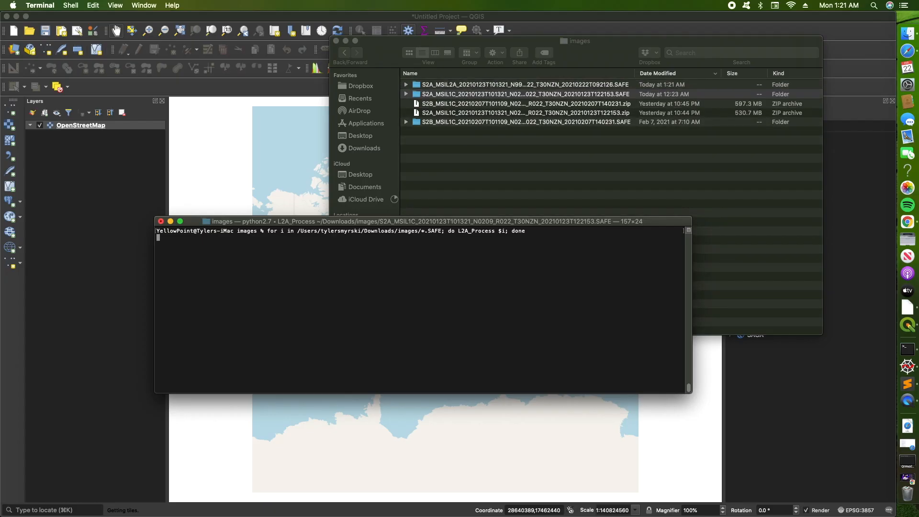
pyautogui.moveTo(287, 275)
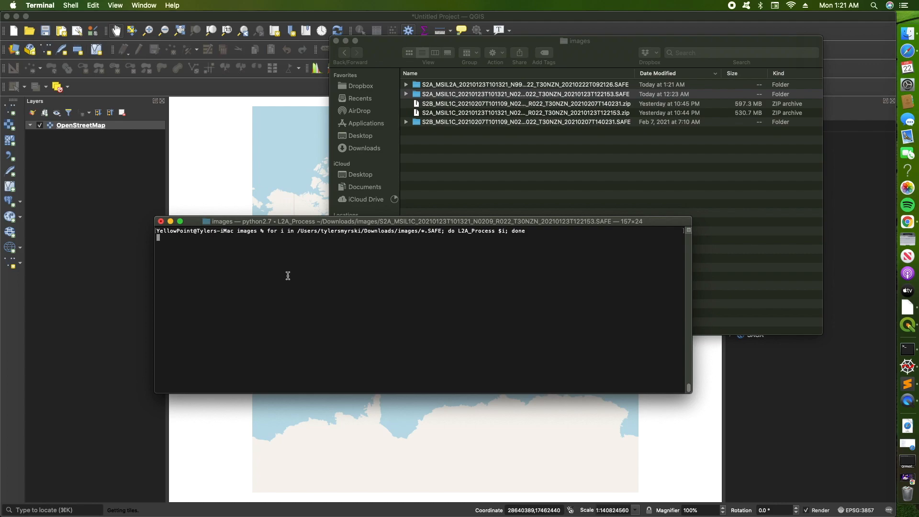
pyautogui.moveTo(346, 324)
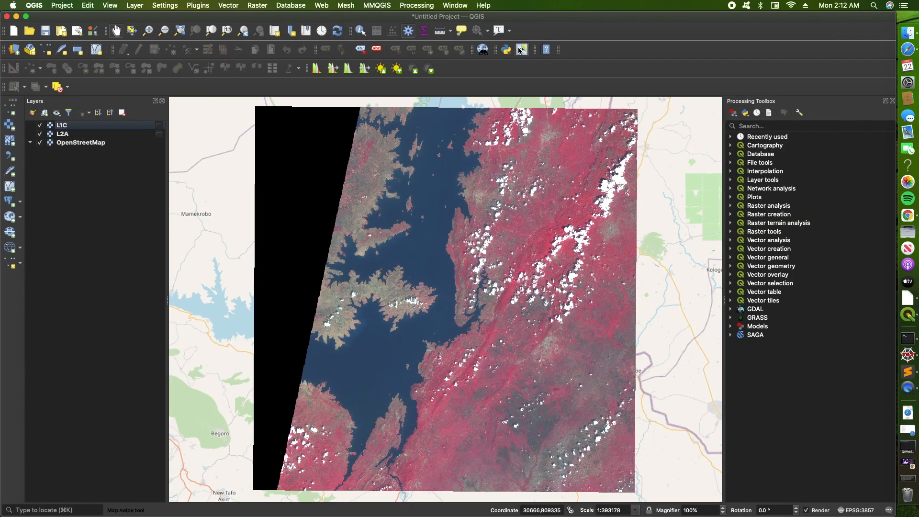
# Start a Map Swipe comparison between the L1C and L2A layers in QGIS
pyautogui.click(520, 49)
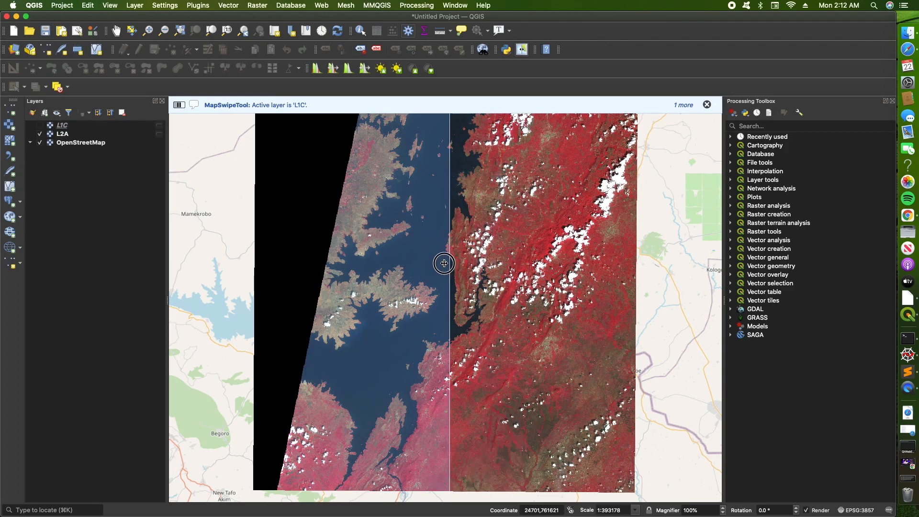